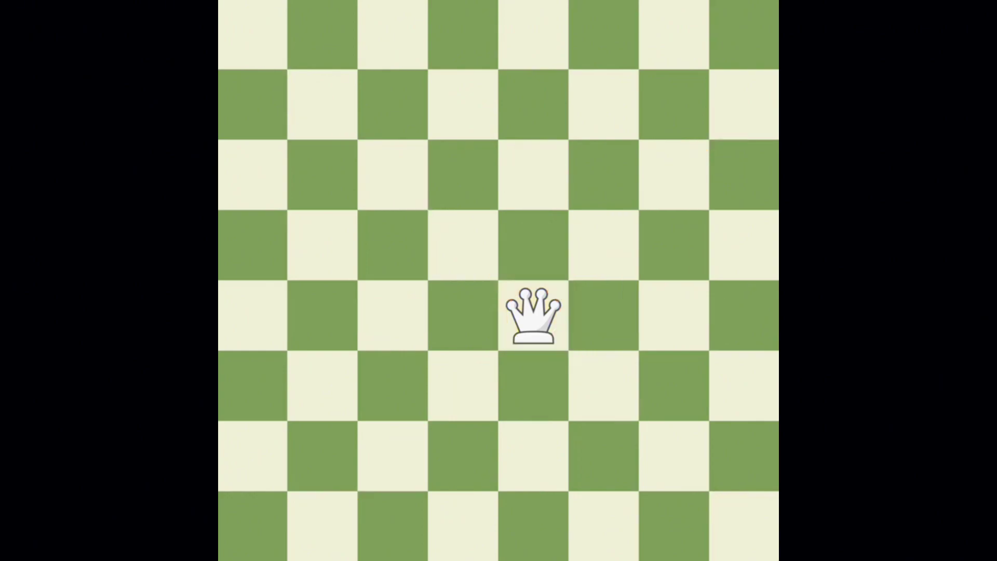
Slide the white queen from e4 up to h8, back down near the centre, then left along its row to the edge
drag(533, 318, 251, 36)
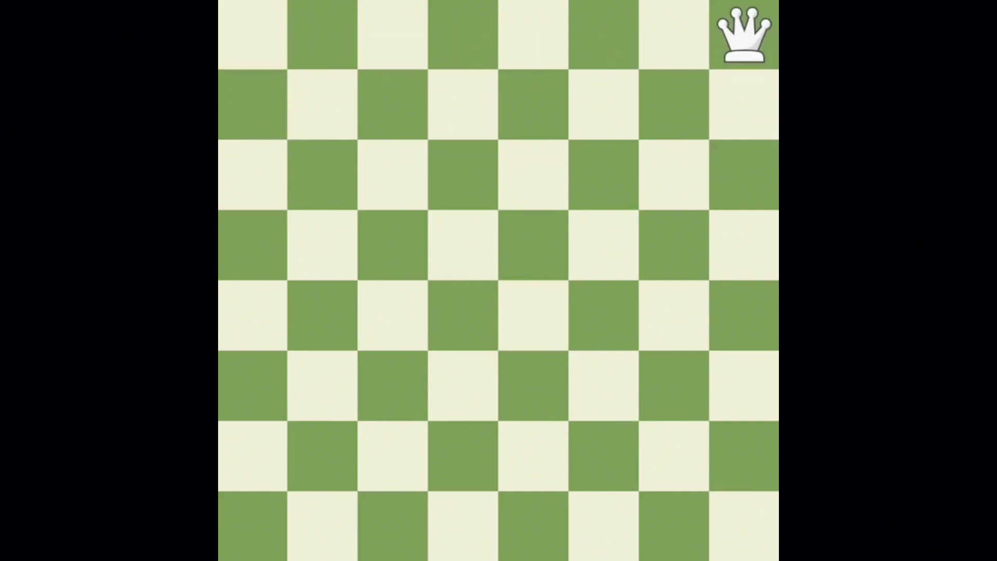
drag(743, 35, 749, 506)
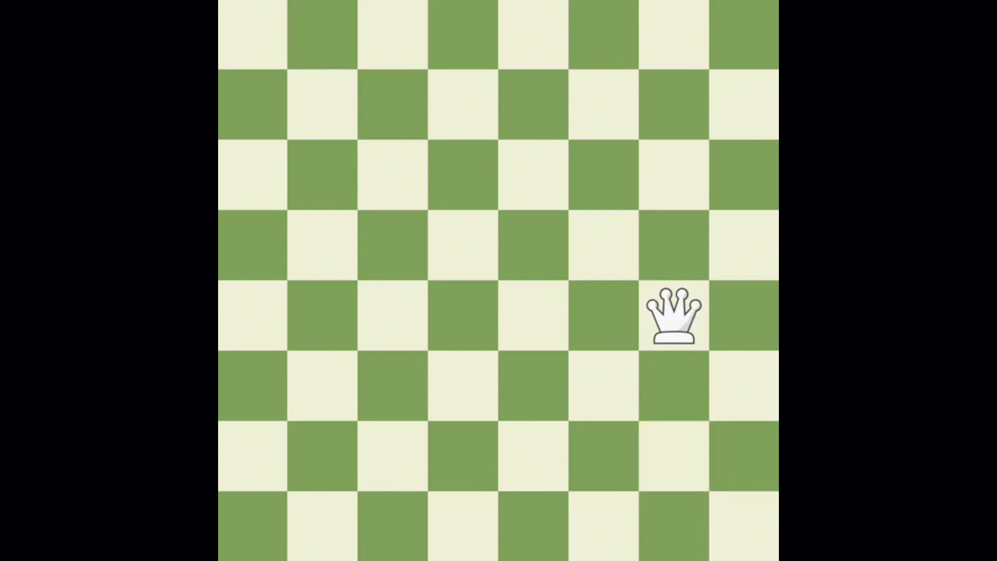
drag(672, 315, 252, 315)
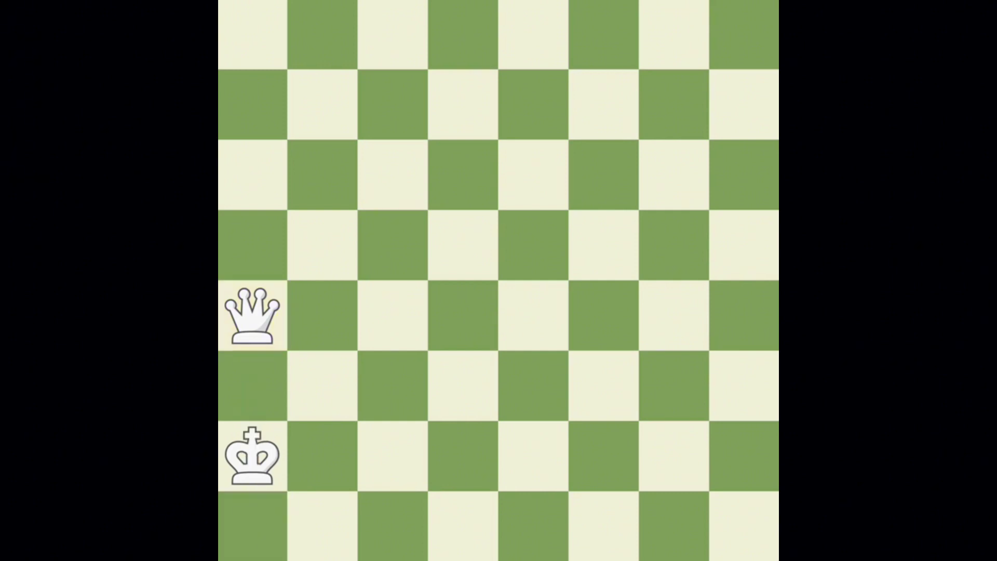
Route the queen diagonally down to d1, then along the first rank into the a1 corner beneath the king
drag(252, 317, 463, 527)
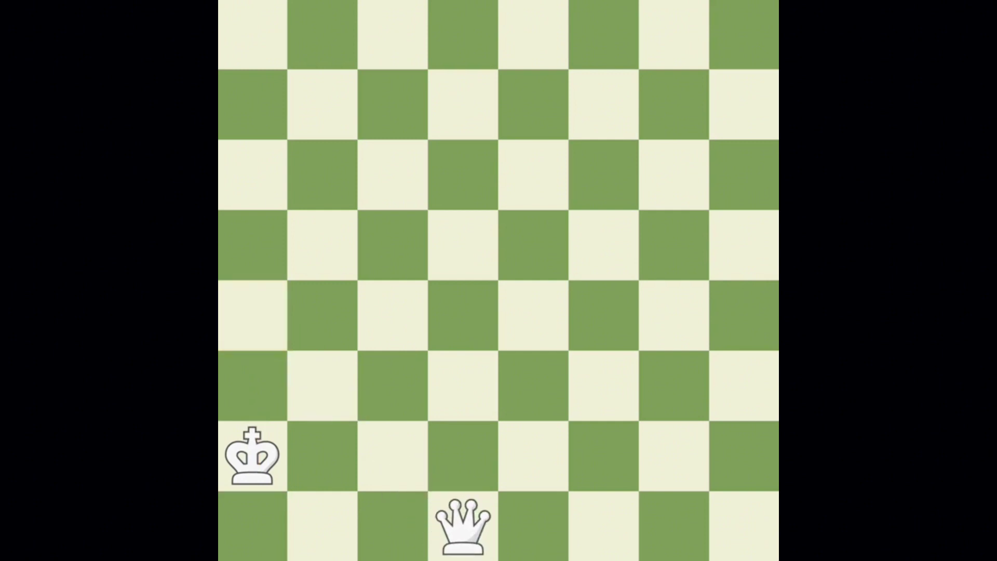
drag(463, 525, 251, 524)
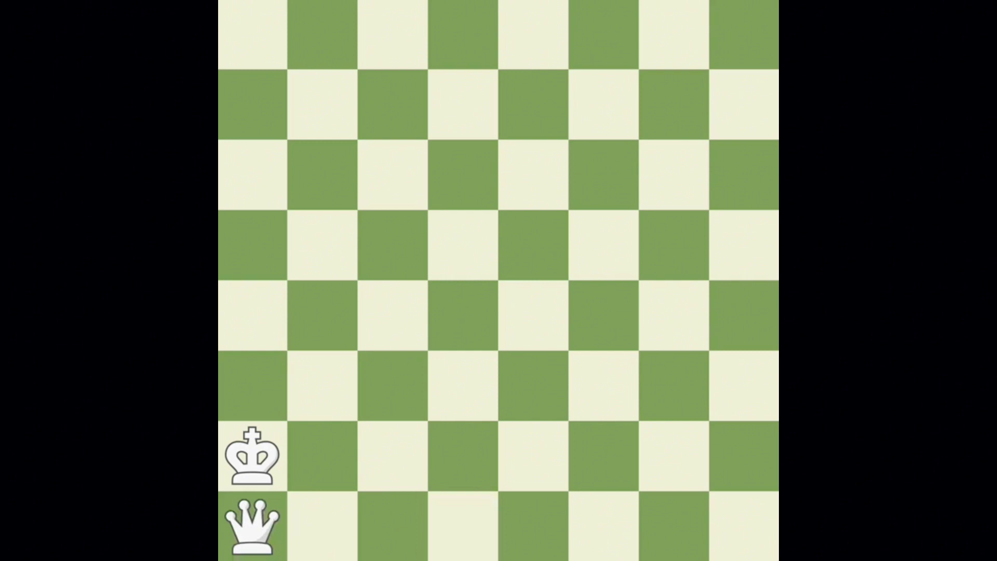